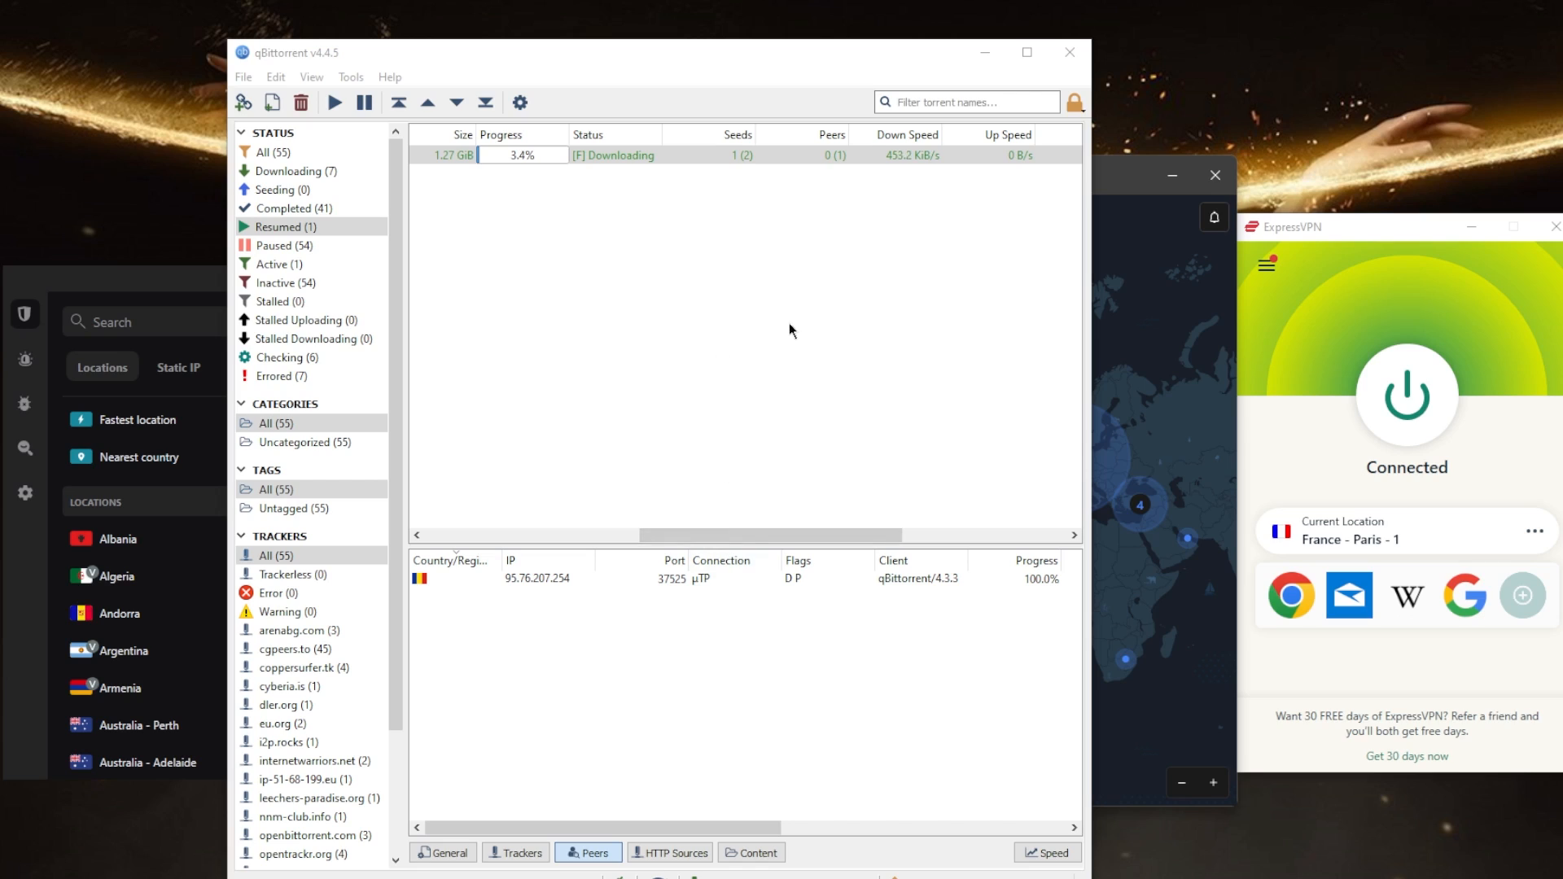
left_click(735, 156)
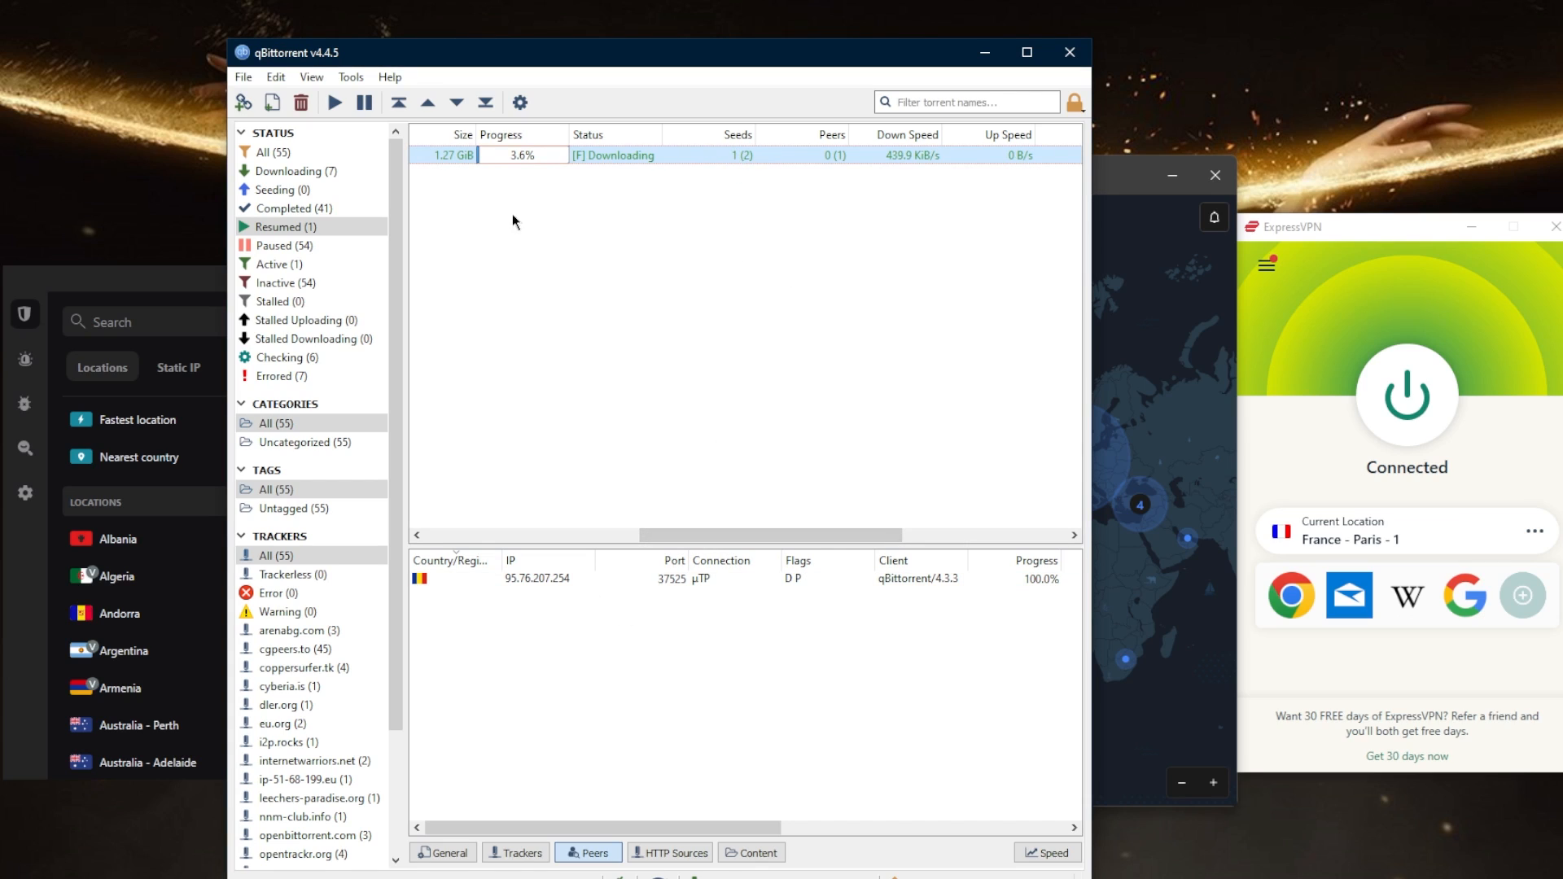
mouse_move(645, 638)
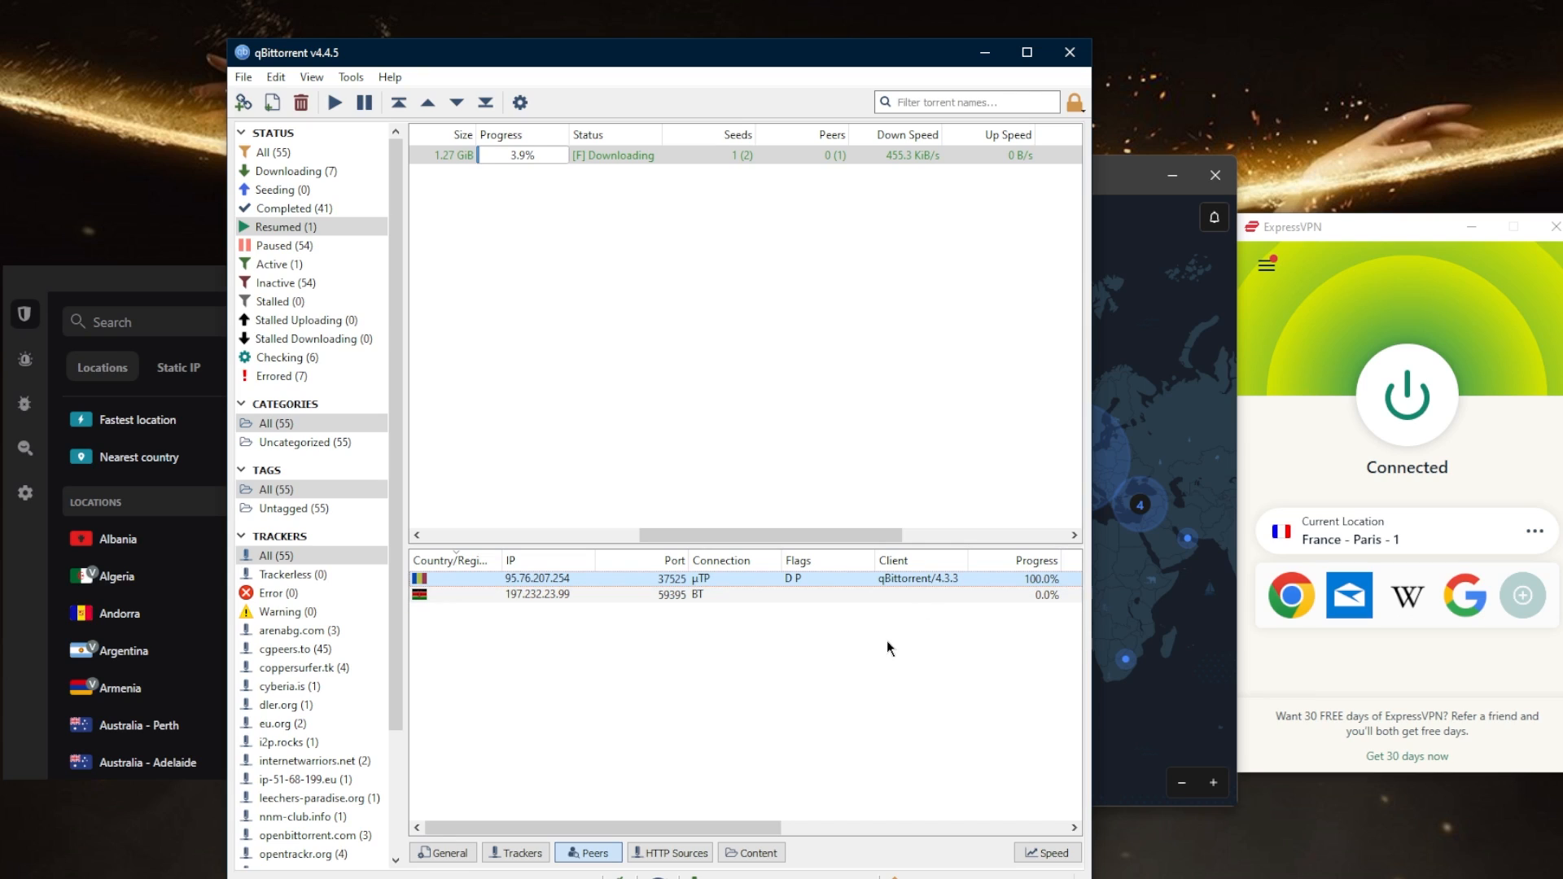
mouse_move(1217, 550)
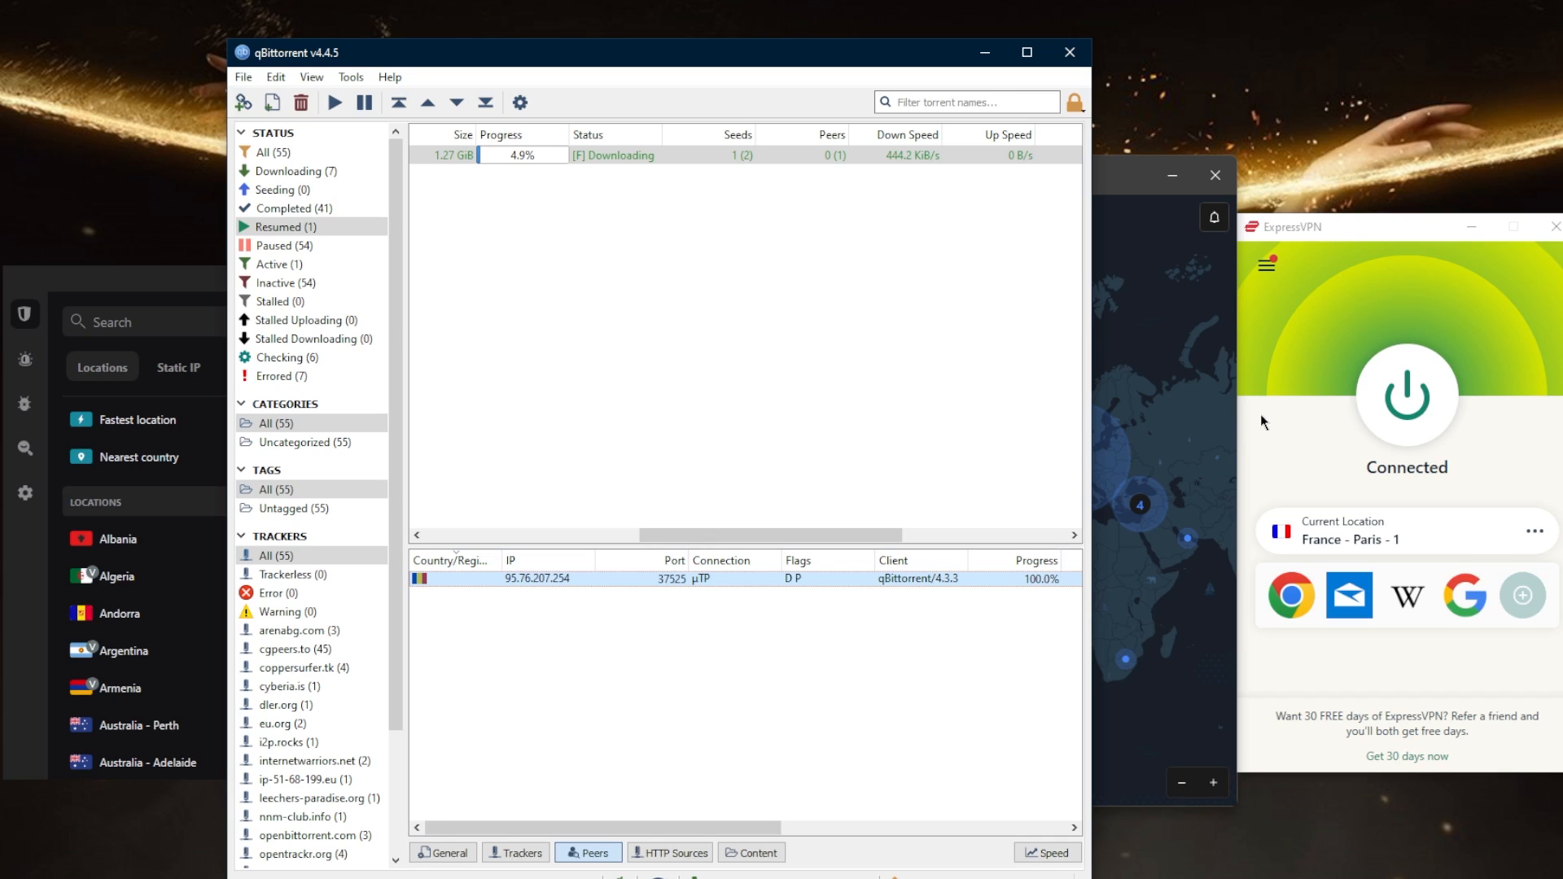
mouse_move(1295, 345)
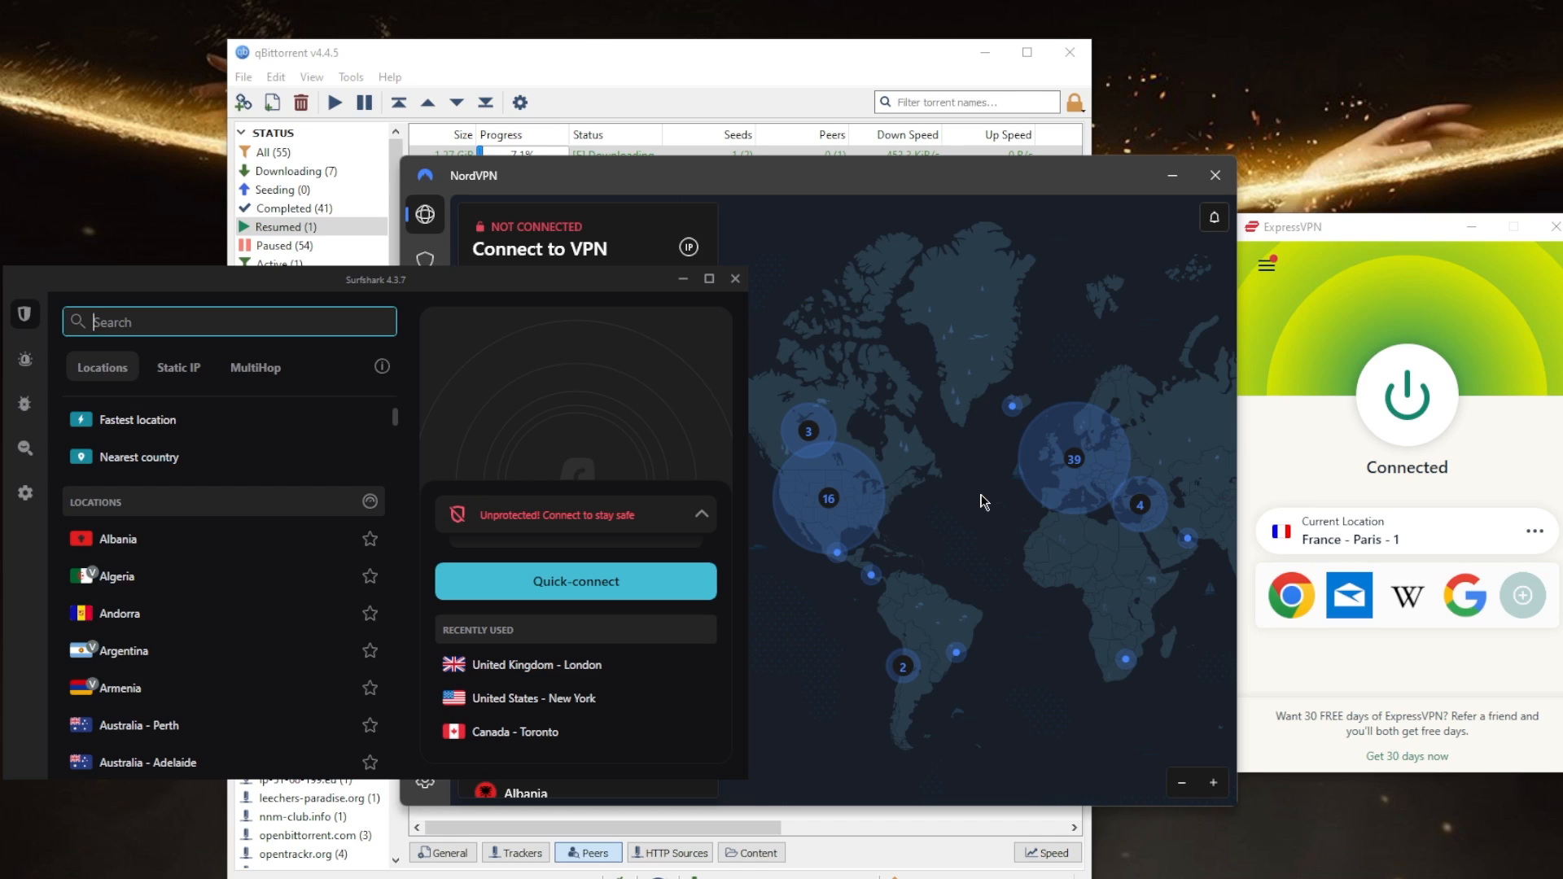
mouse_move(1089, 361)
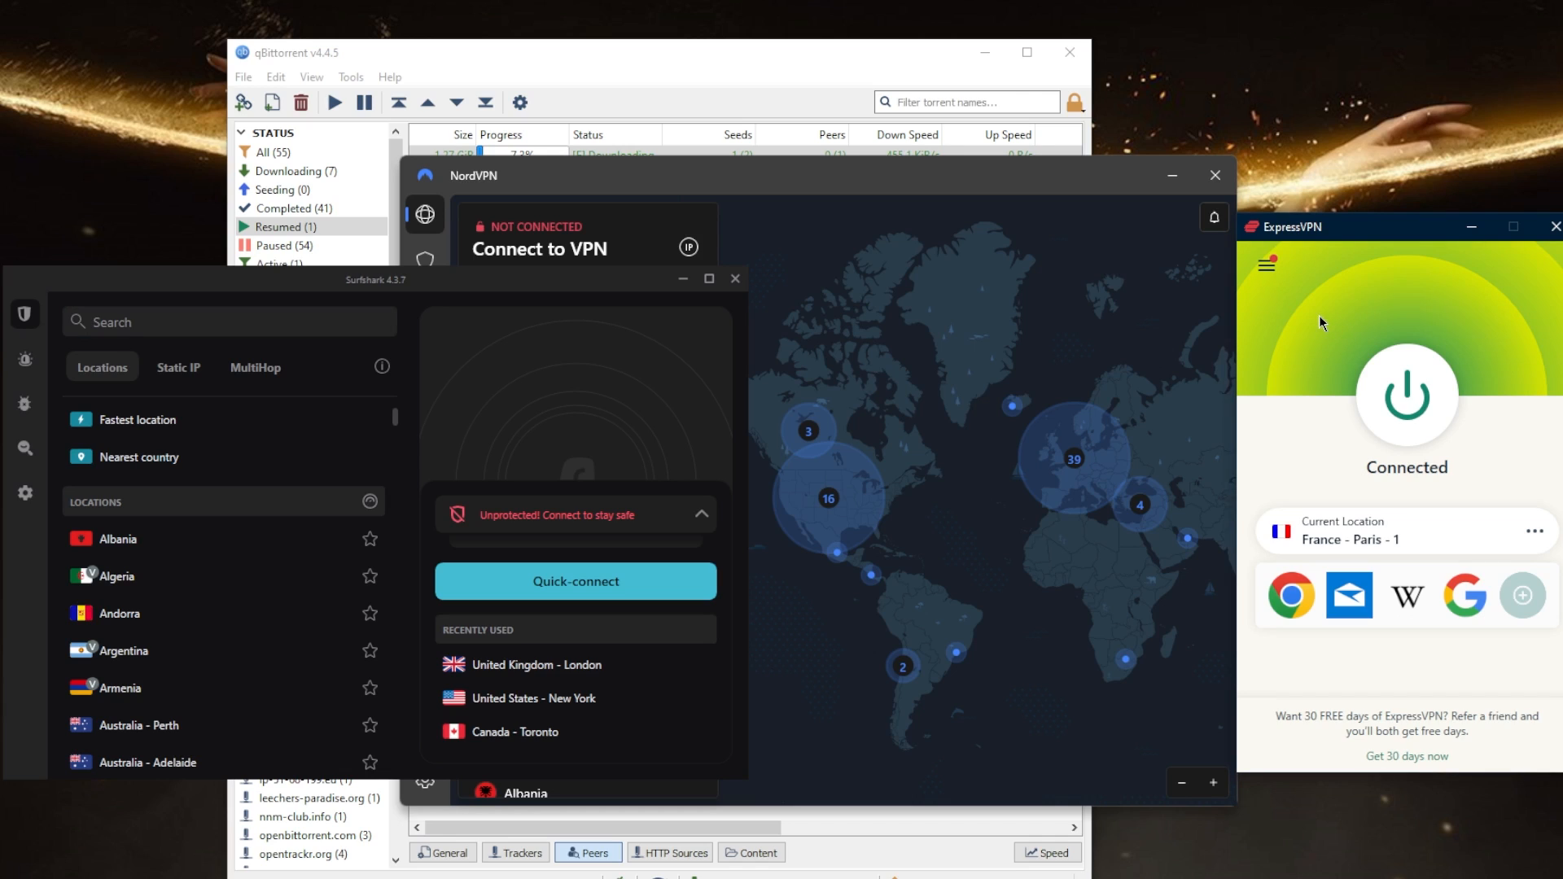
left_click(1263, 262)
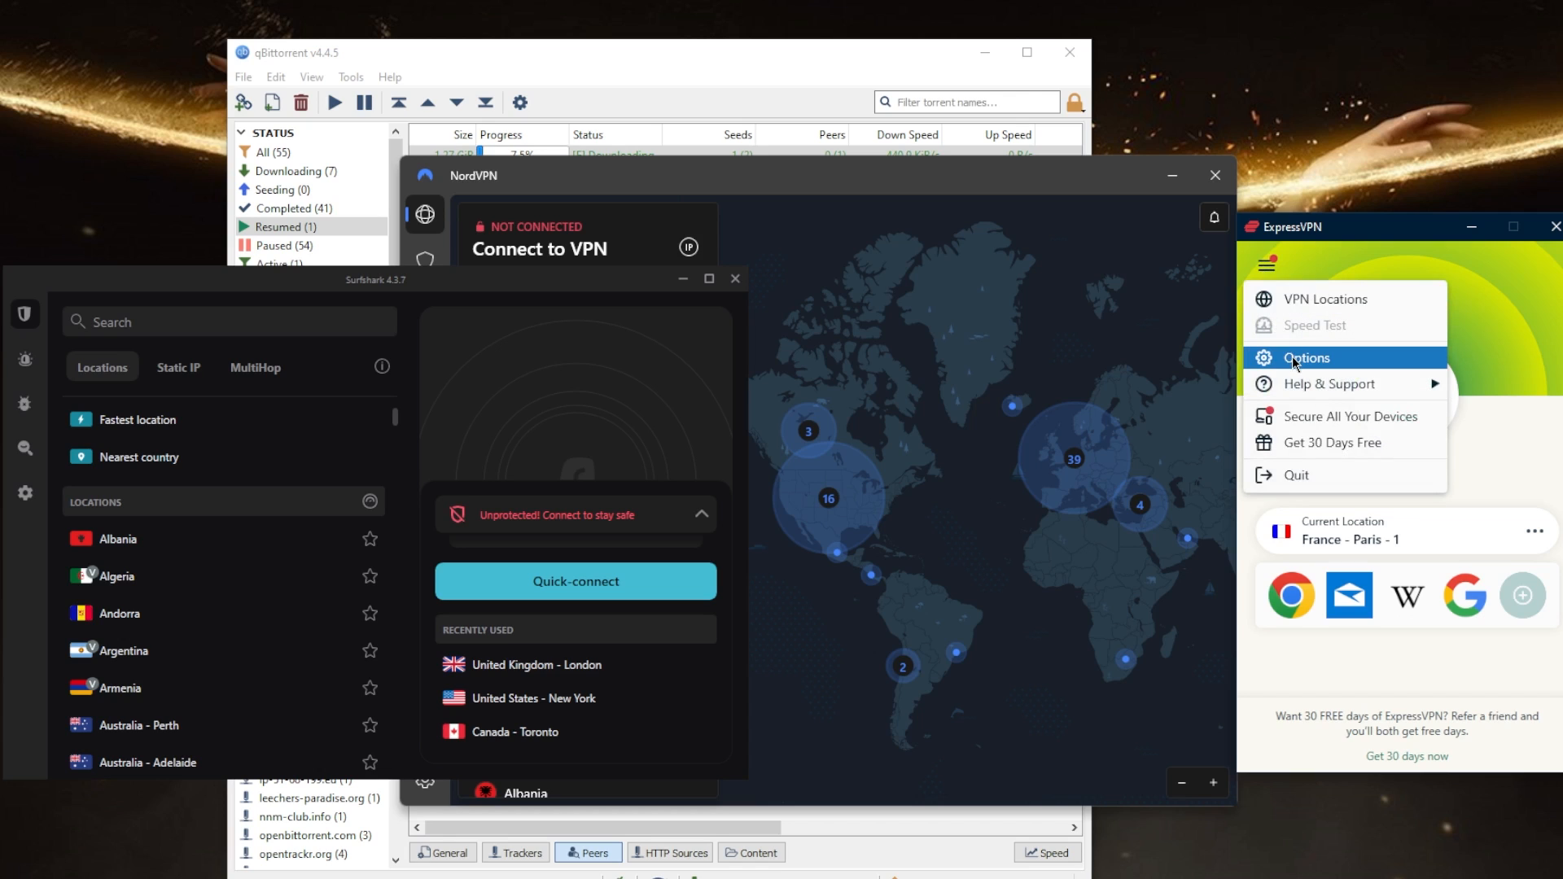
left_click(1306, 357)
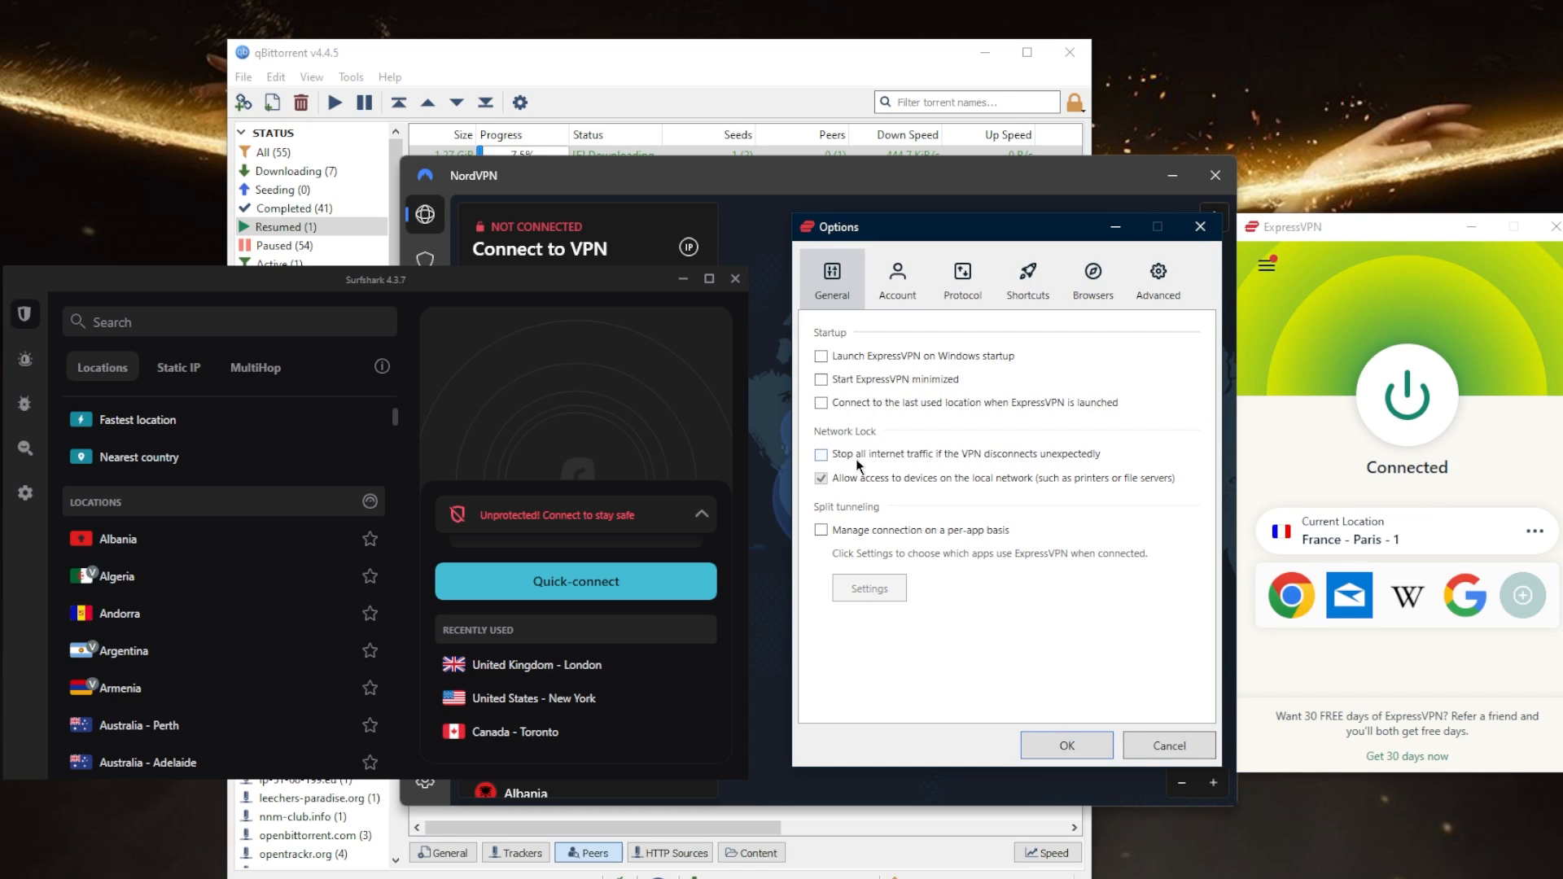
left_click(1202, 226)
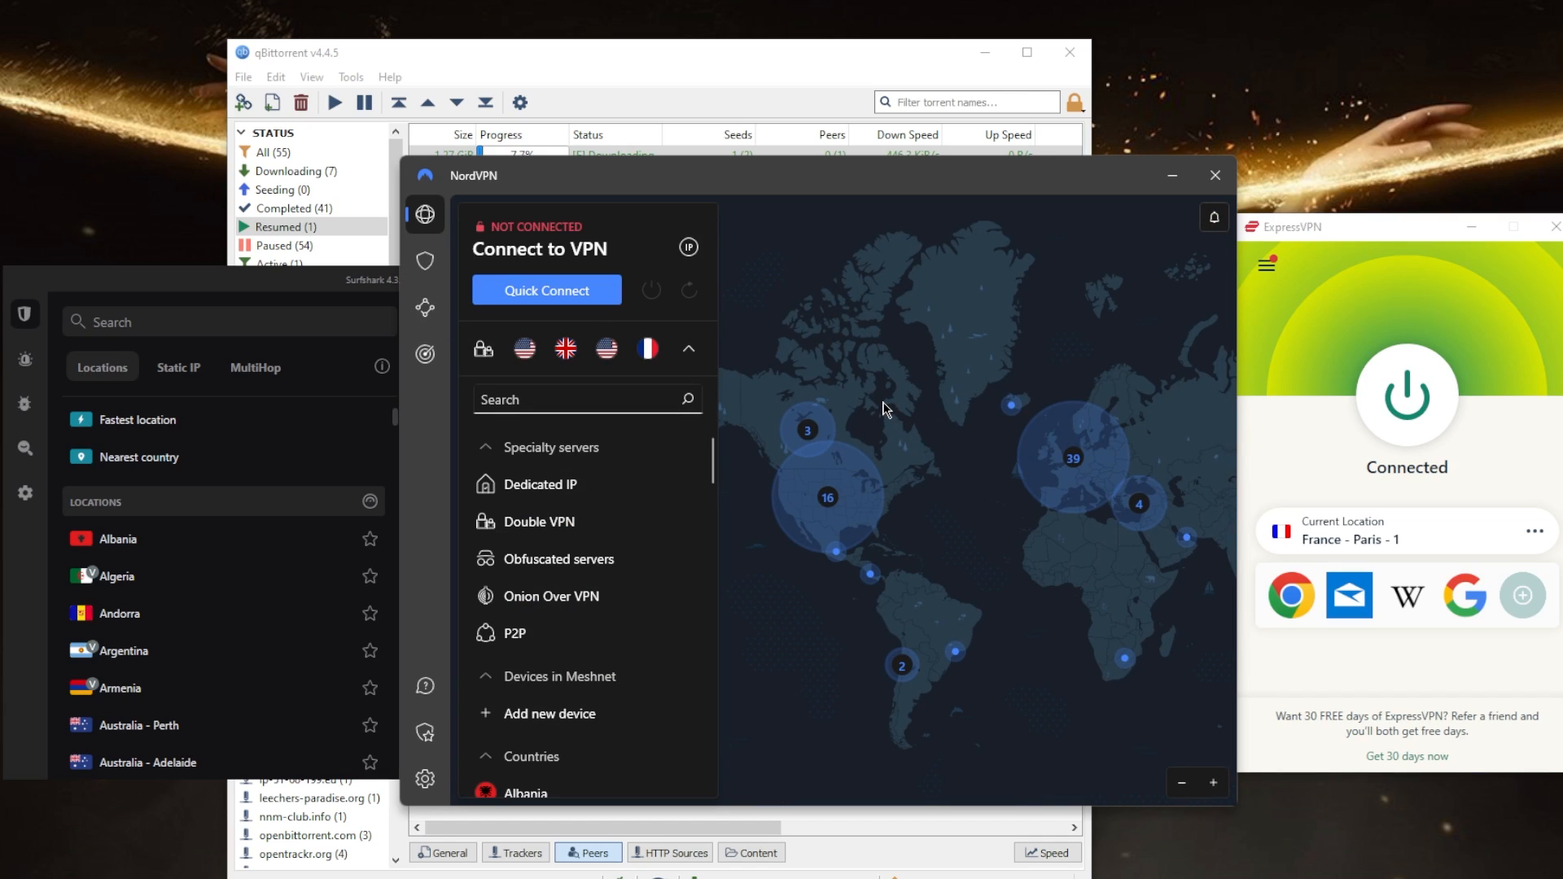
mouse_move(838, 422)
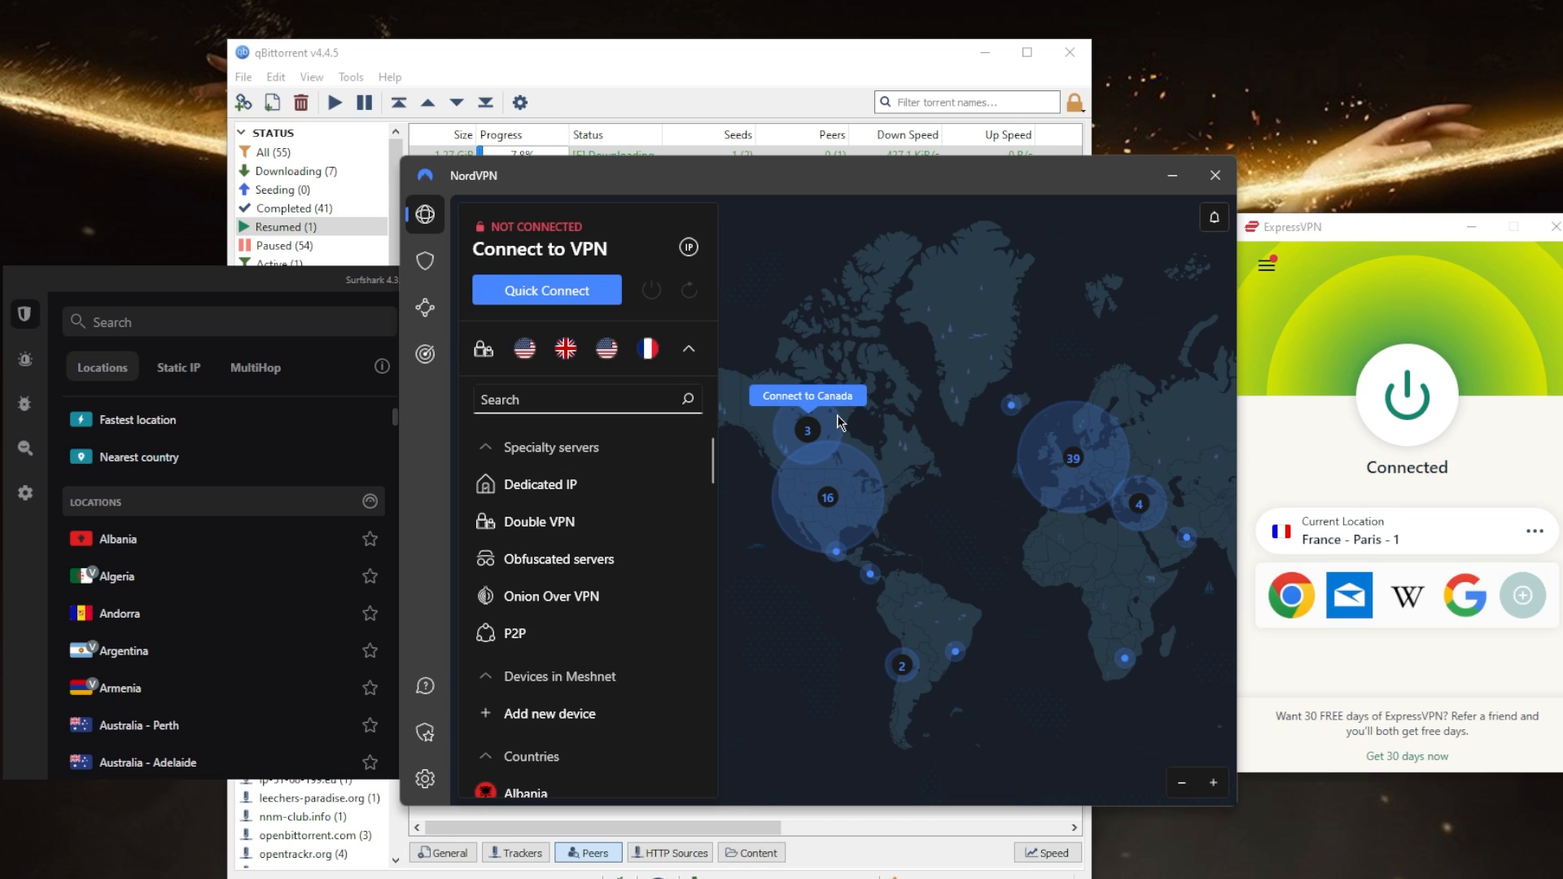
left_click(423, 353)
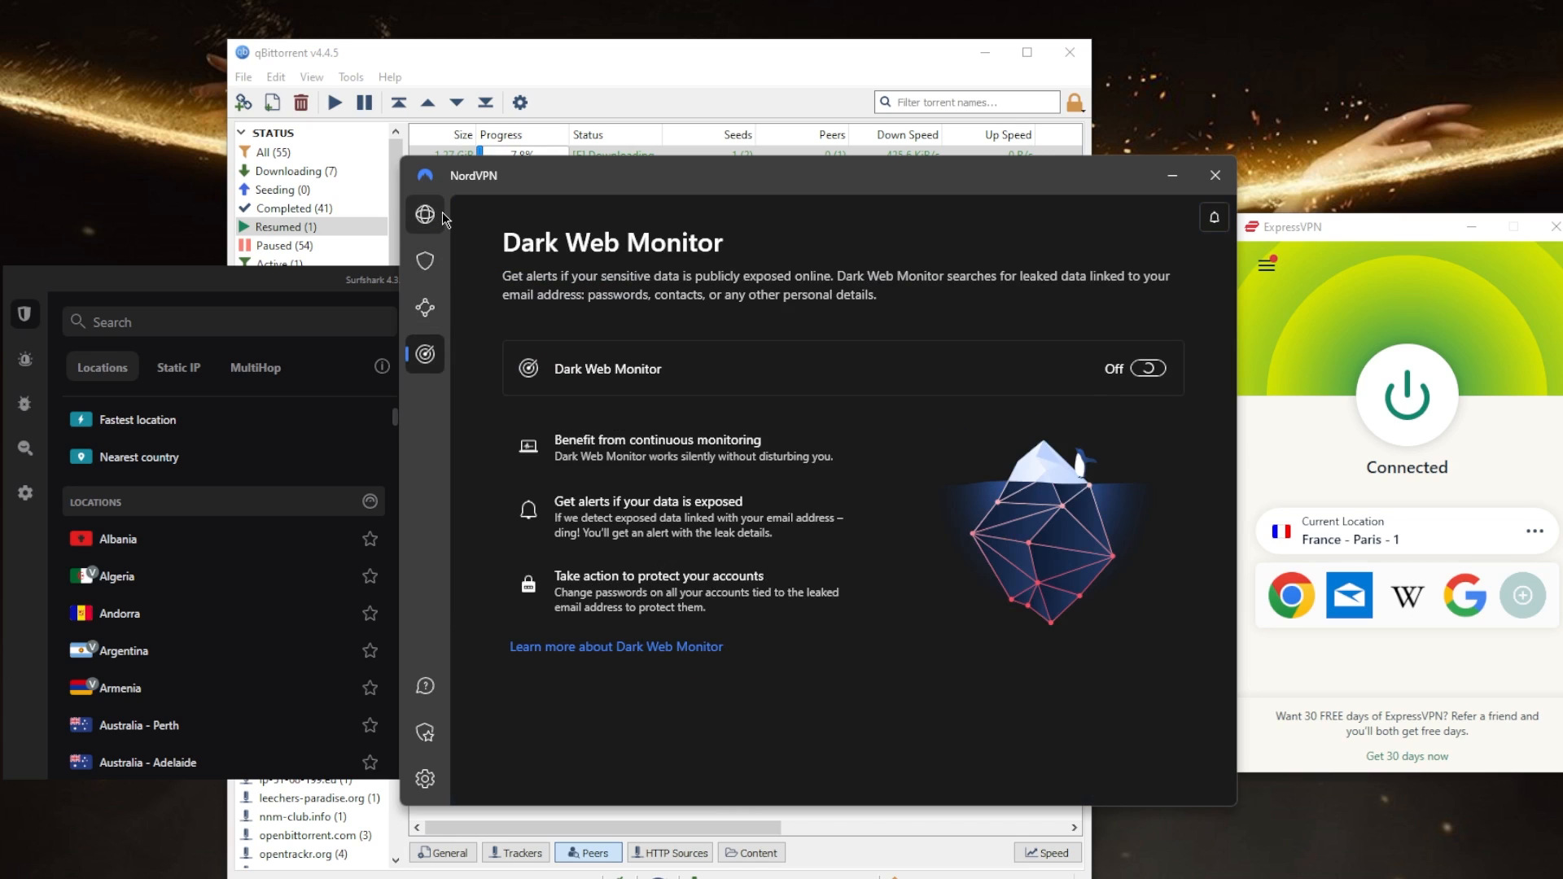
left_click(423, 215)
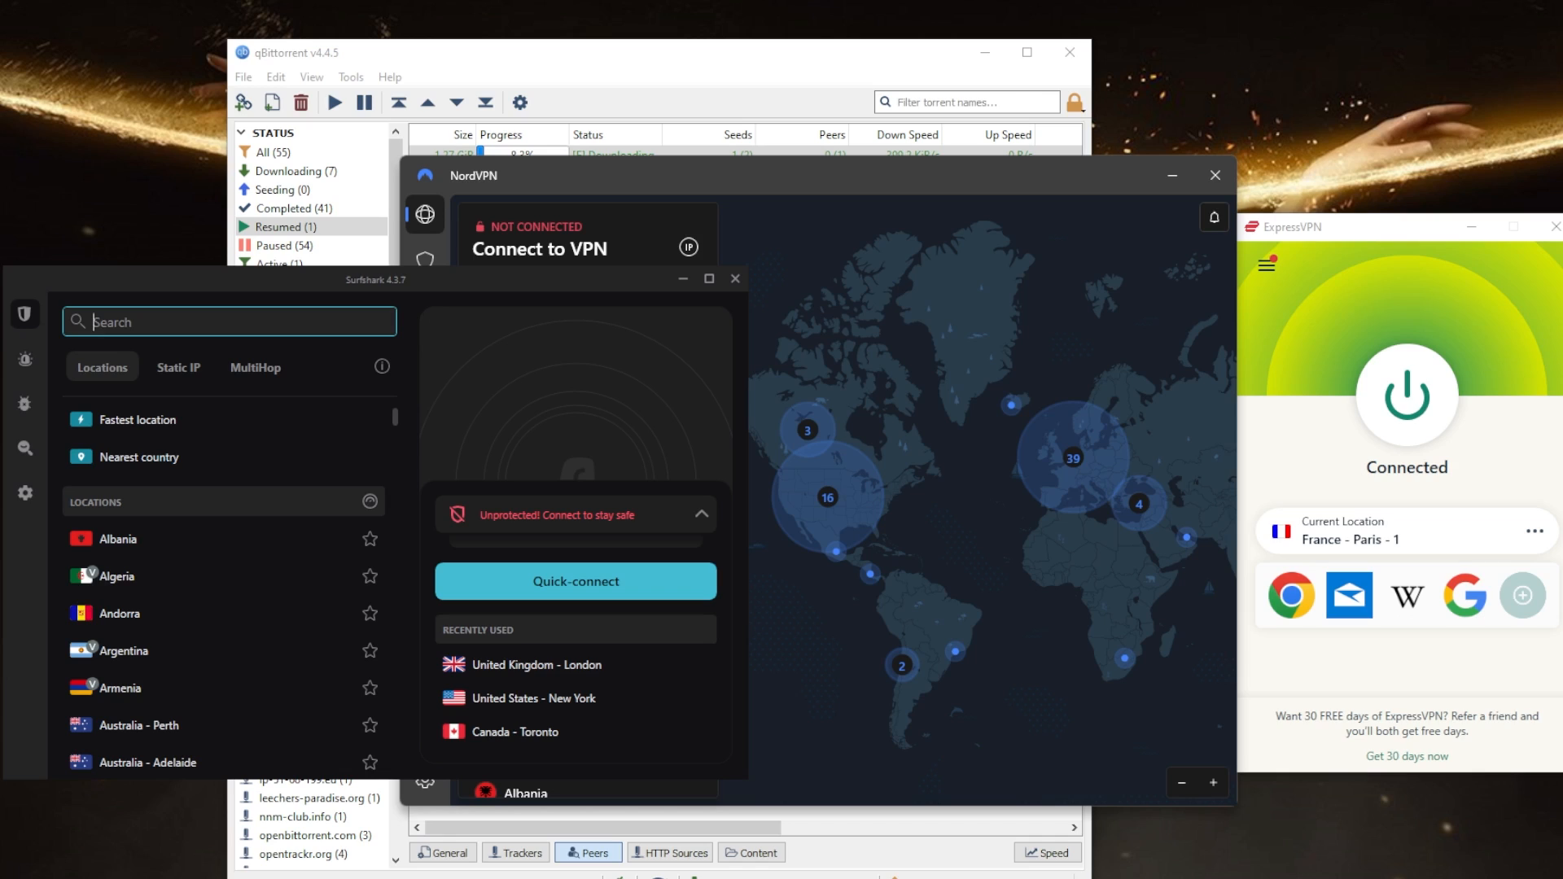
mouse_move(548, 456)
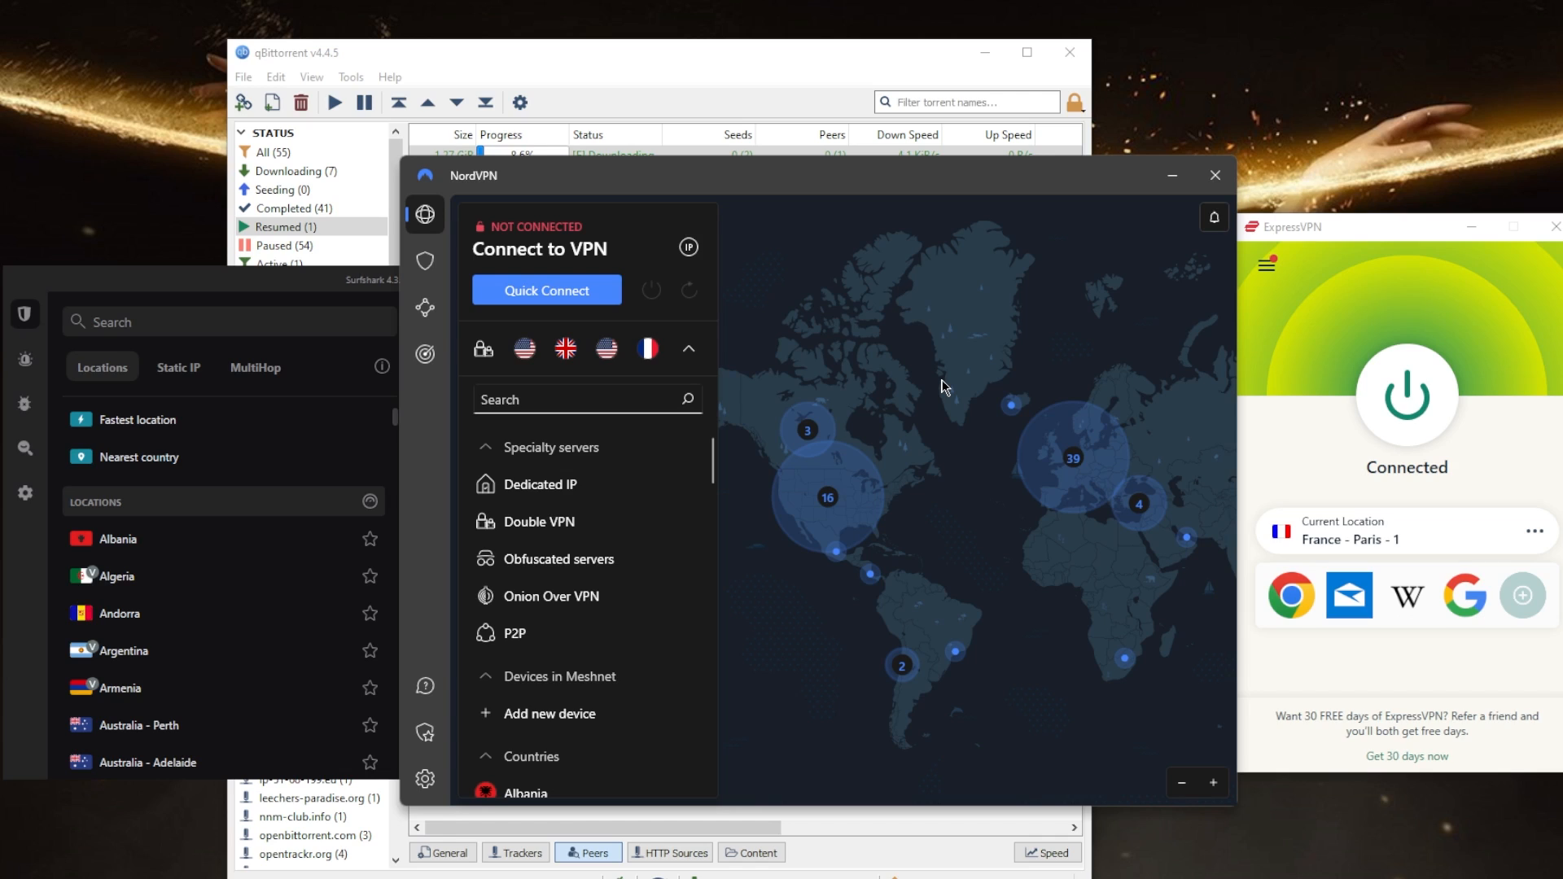
mouse_move(967, 443)
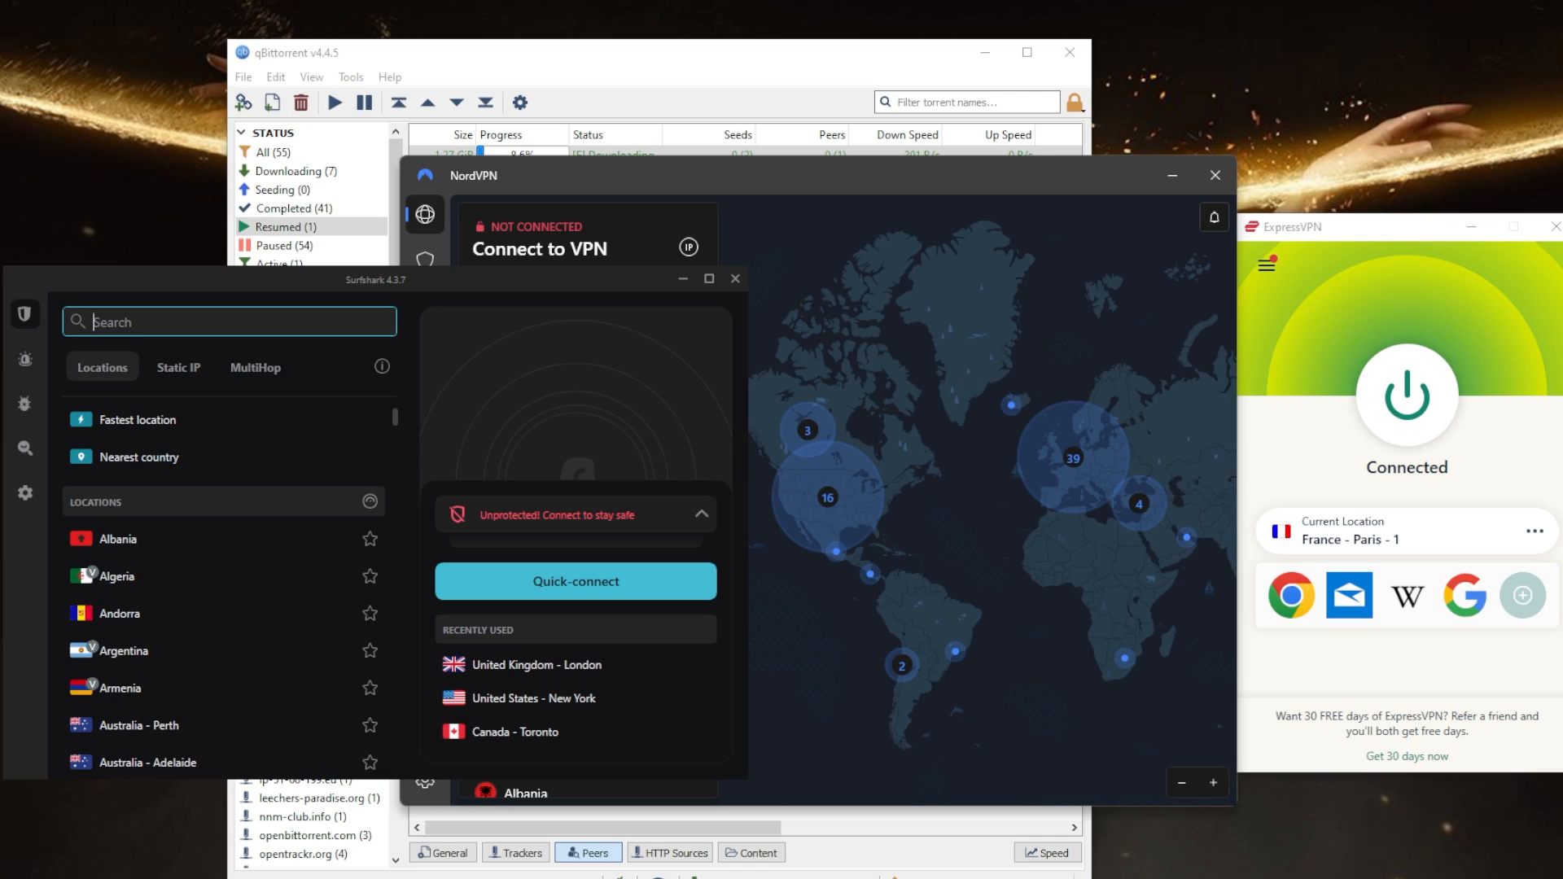
mouse_move(895, 439)
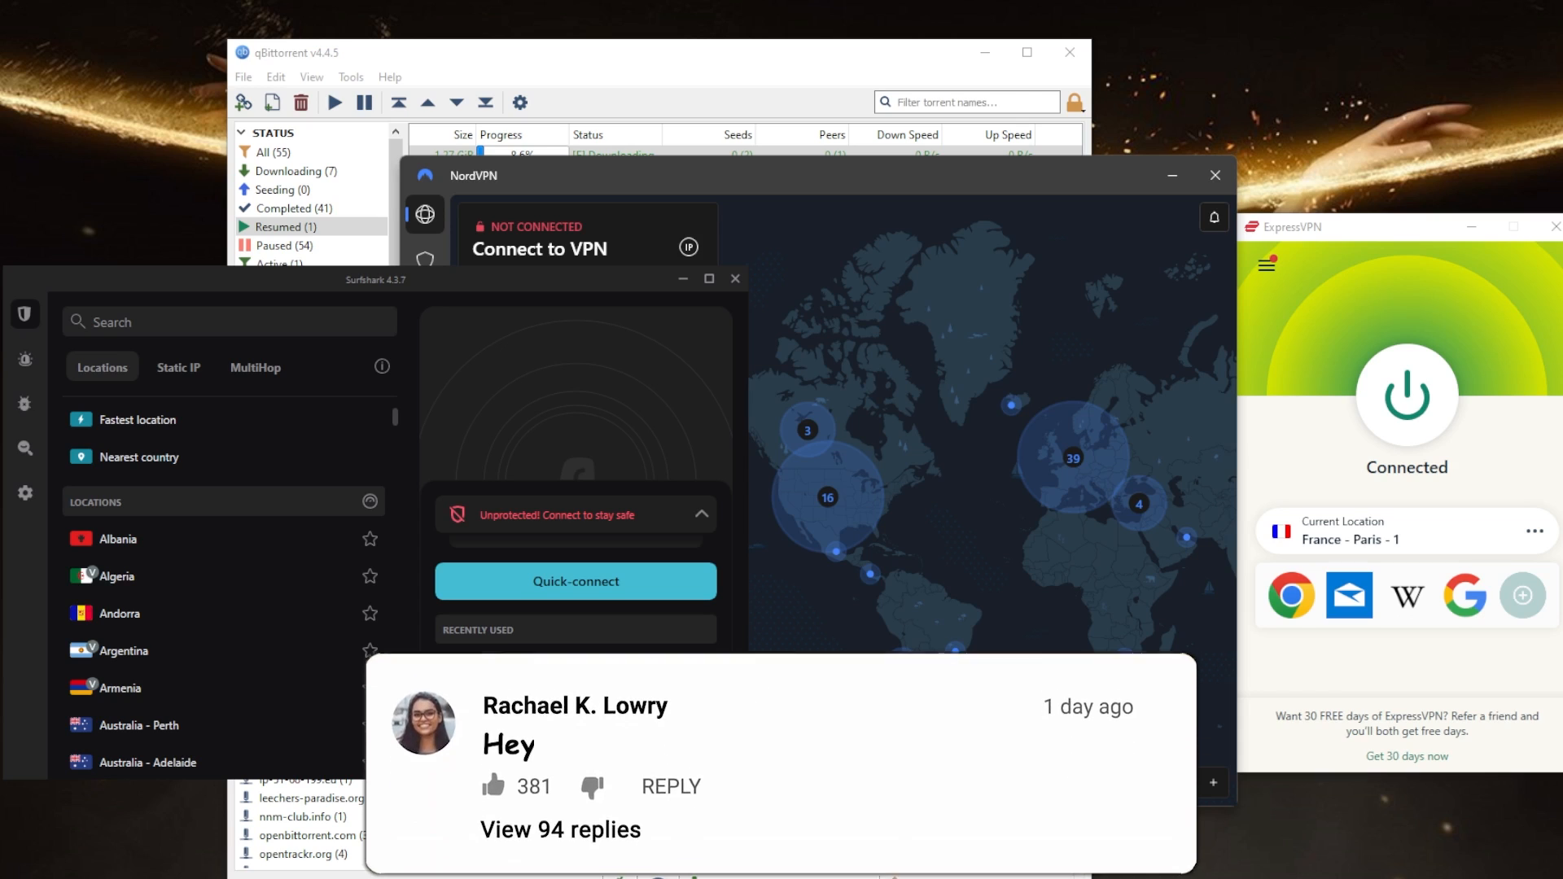
type("Hey, I have a question to ask.")
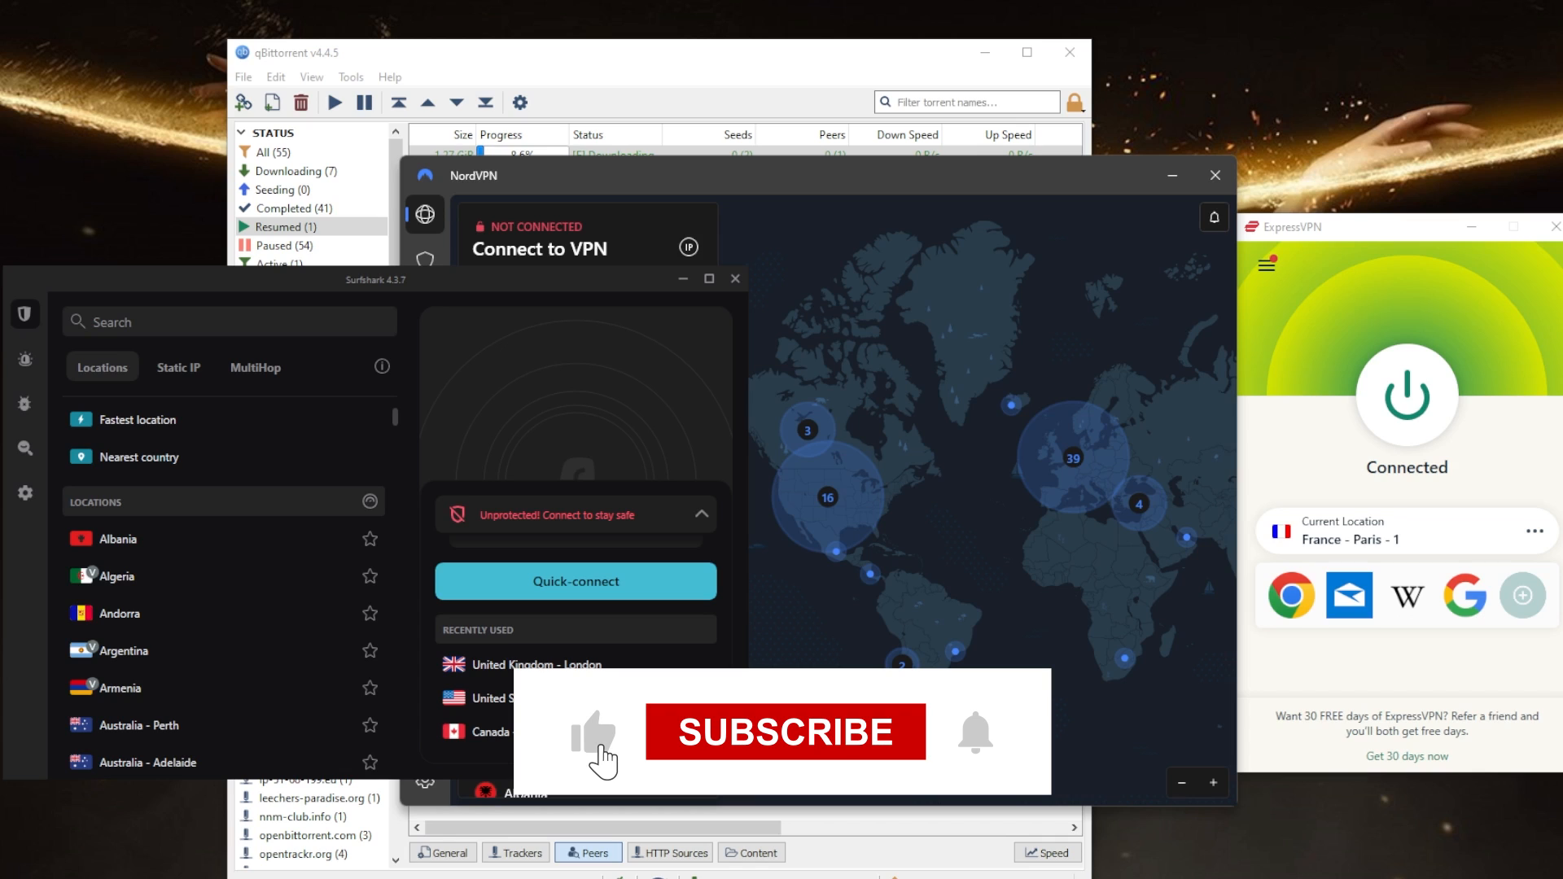
left_click(784, 733)
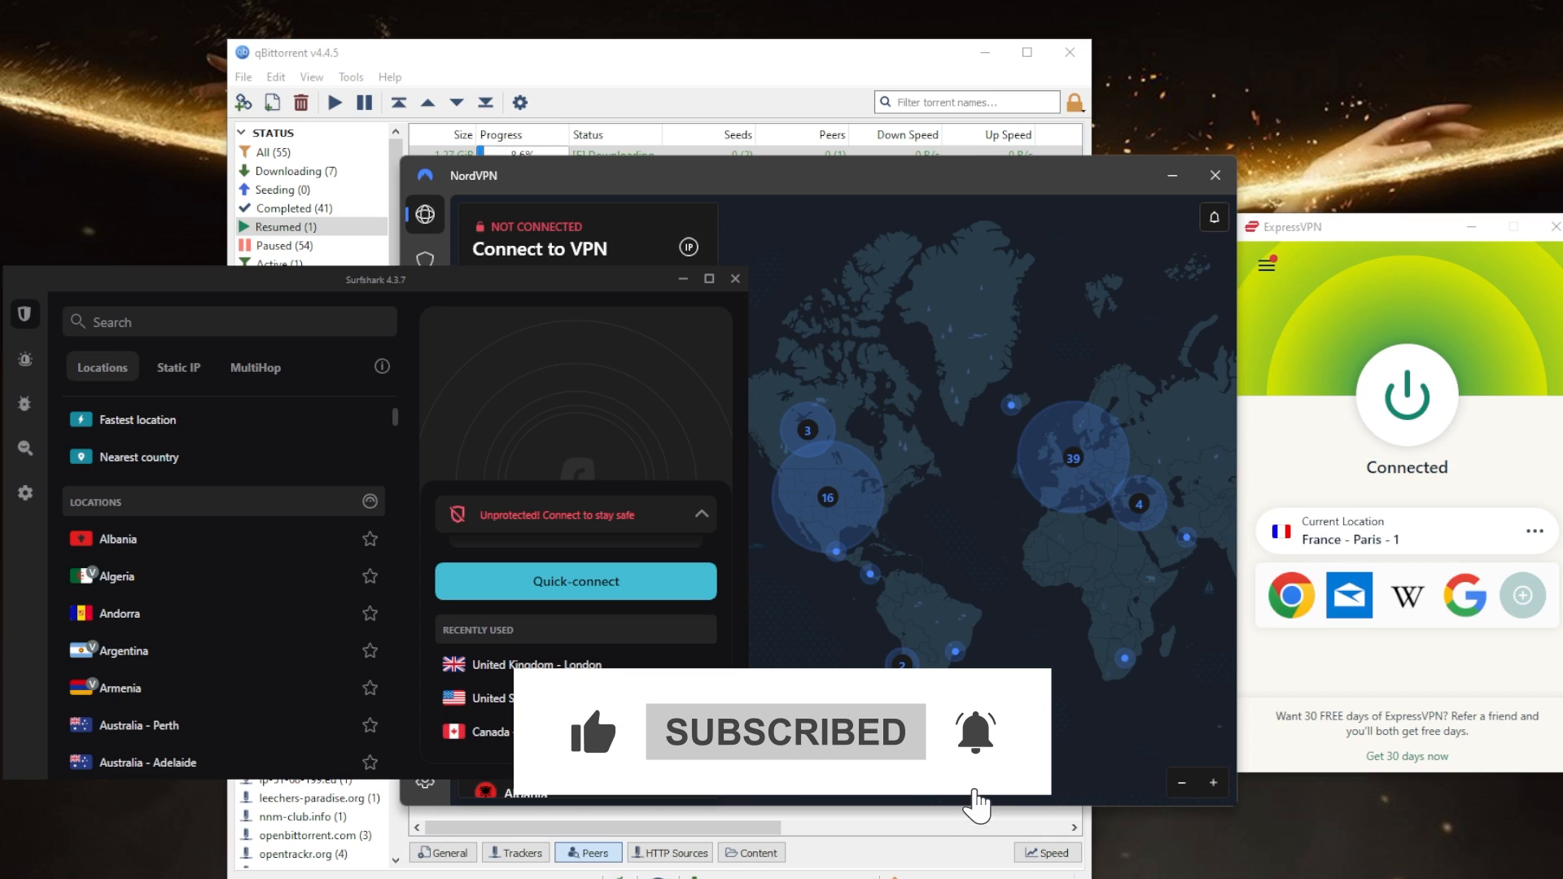